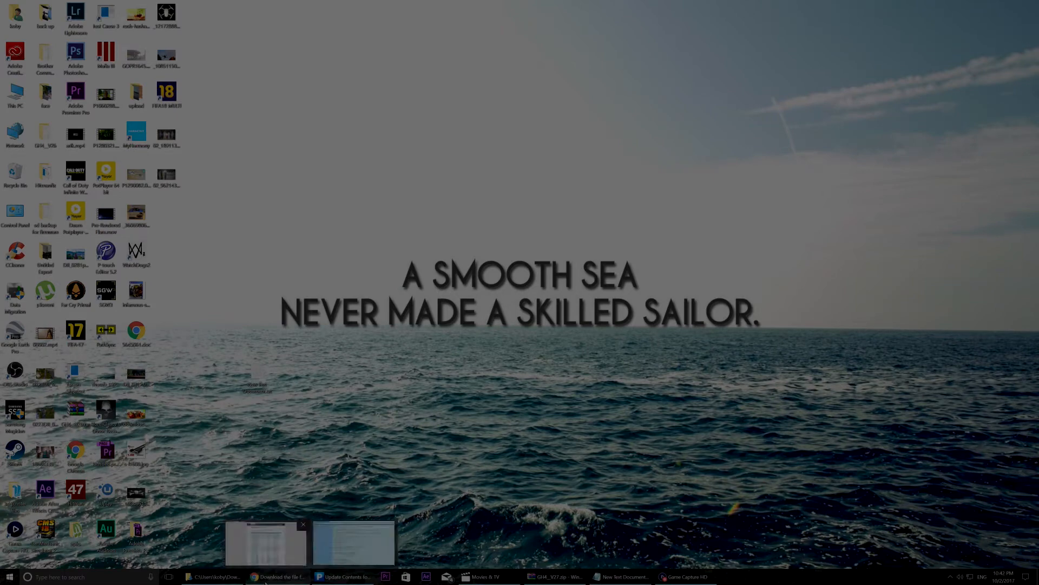
# Step: Bring up Chrome's Four Thirds firmware list showing the DMC-GH4 Ver. 2.7 entry
pyautogui.click(277, 576)
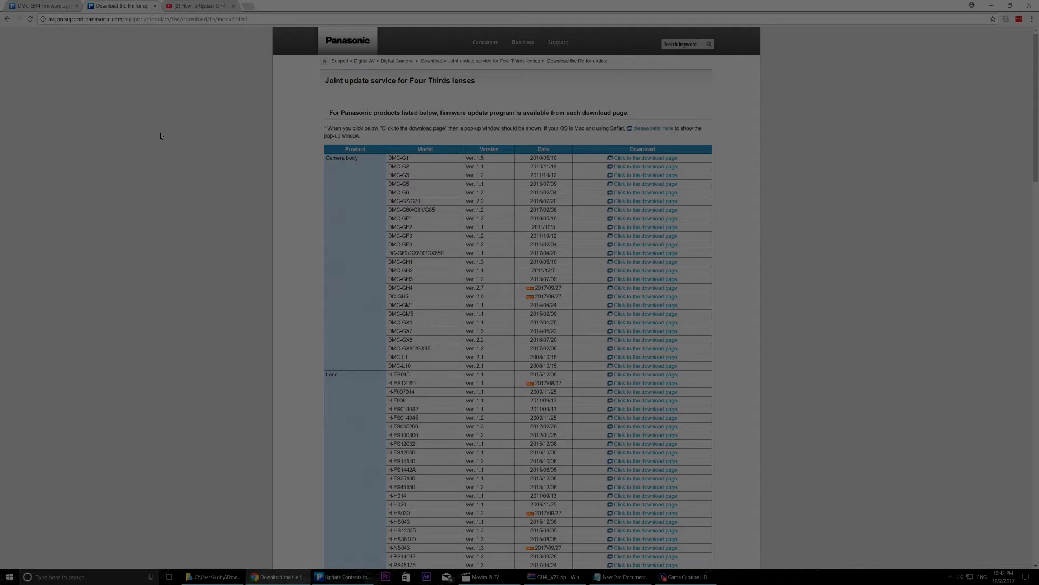
pyautogui.moveTo(386, 287)
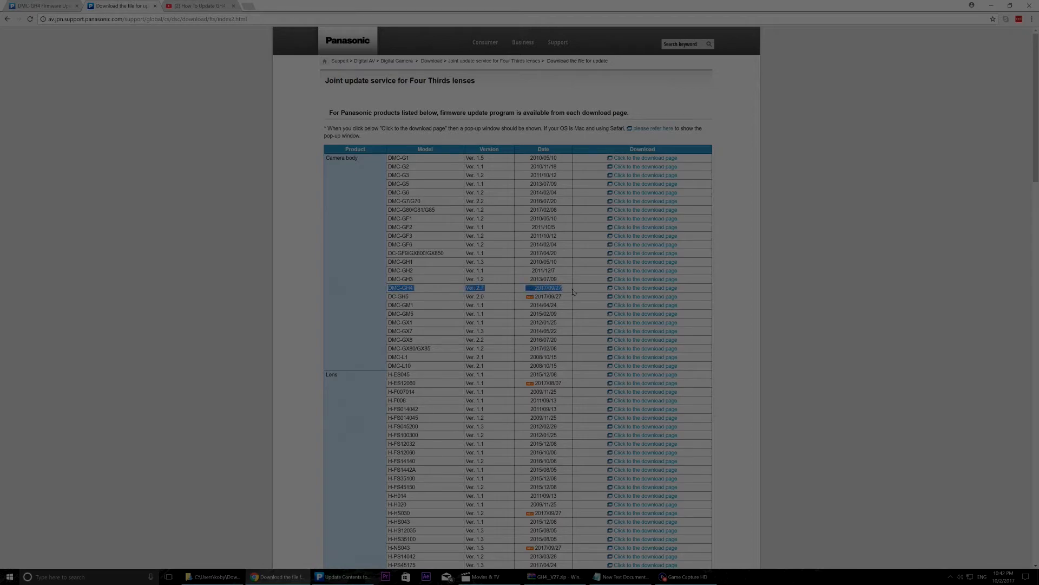
pyautogui.moveTo(595, 292)
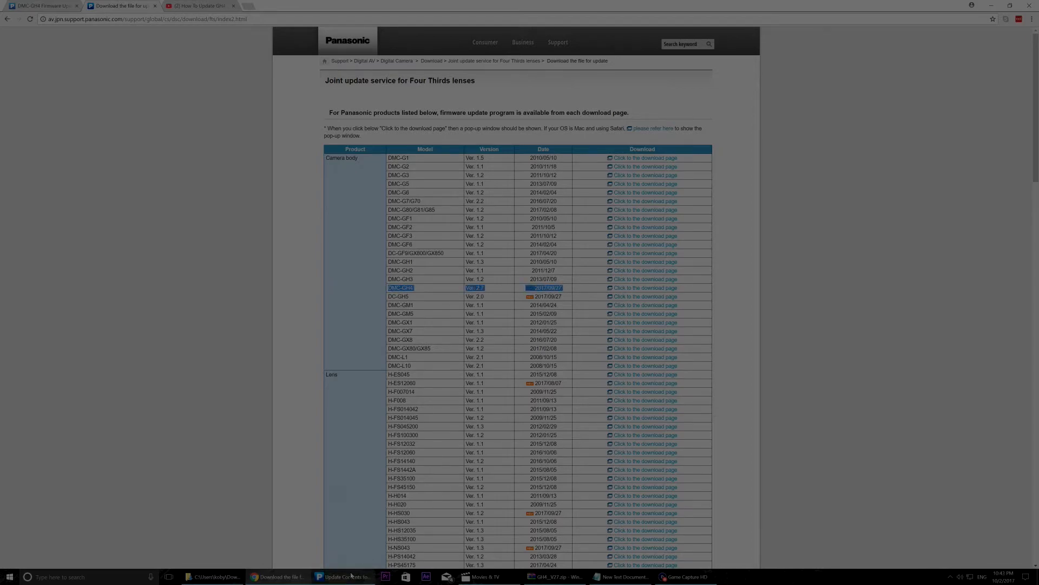
# Step: Bring the 'Update Contents for DMC-GH4' page with Ver. 2.7 fixes to the front
pyautogui.click(642, 287)
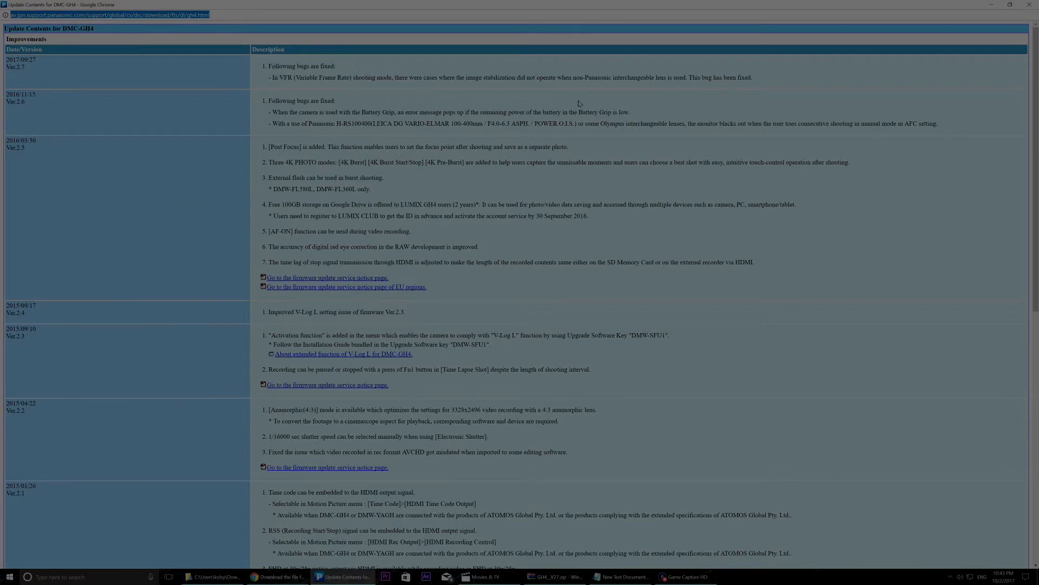
pyautogui.moveTo(278, 85)
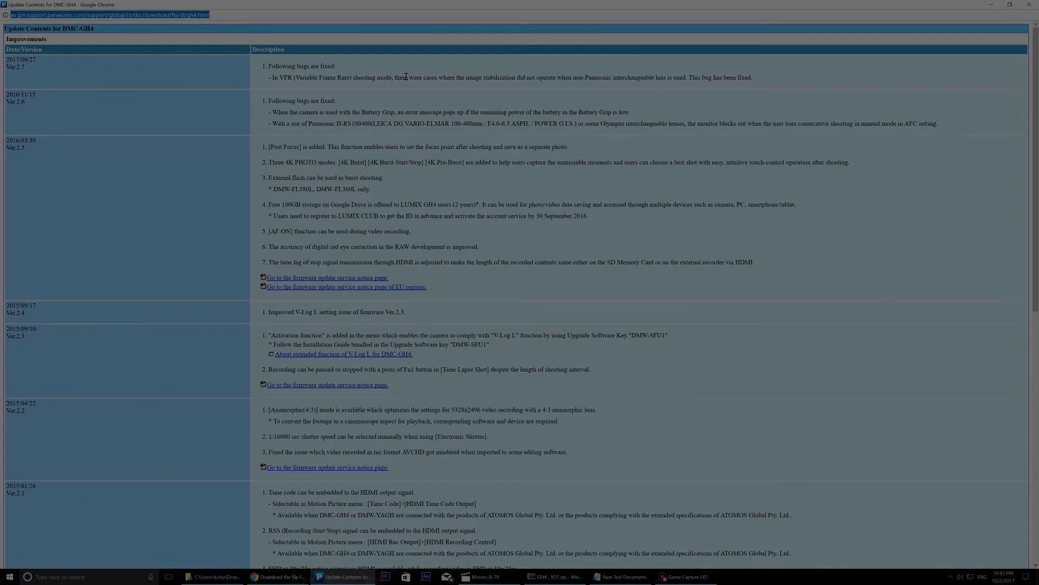
pyautogui.moveTo(639, 103)
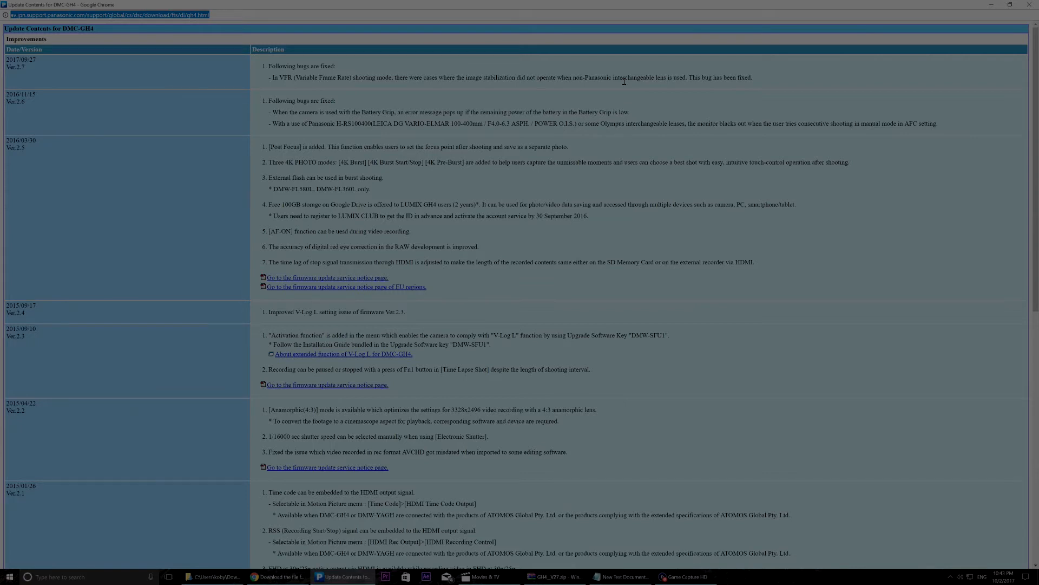
pyautogui.moveTo(435, 32)
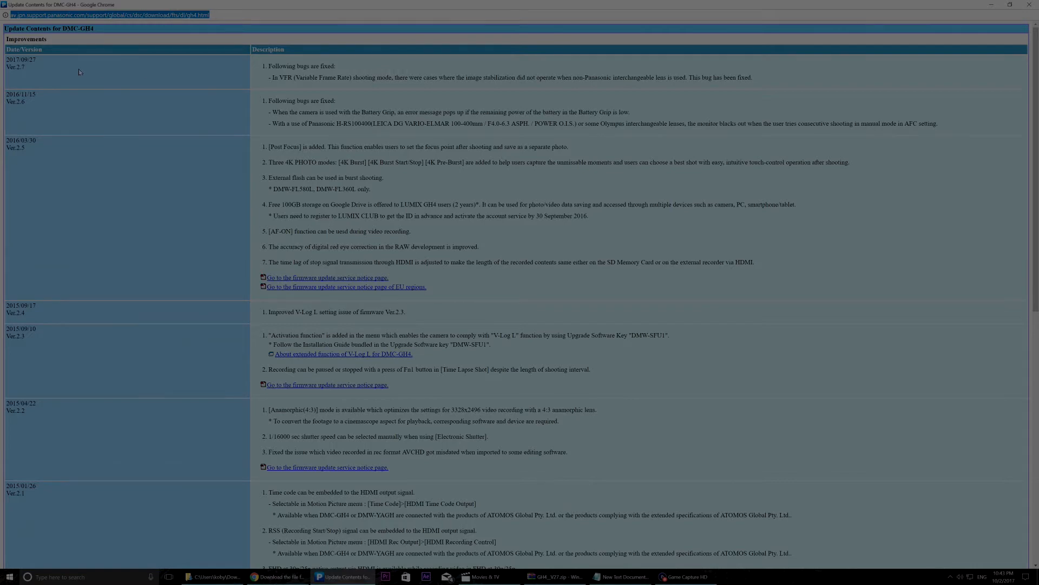
# Step: Download the Mac firmware GH4__V27.zip from the Download section, then cancel it
pyautogui.scroll(-3)
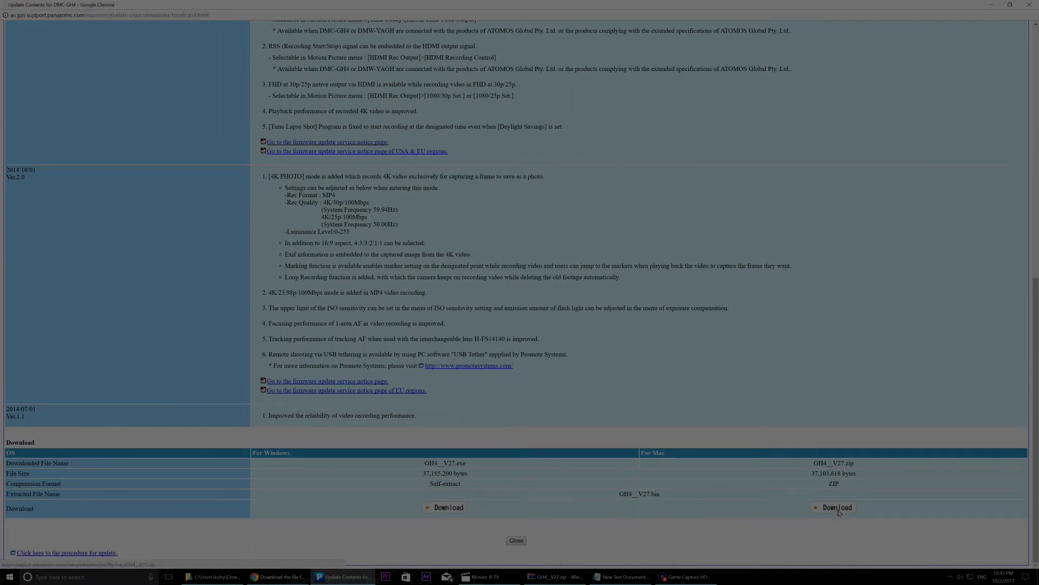
pyautogui.click(837, 508)
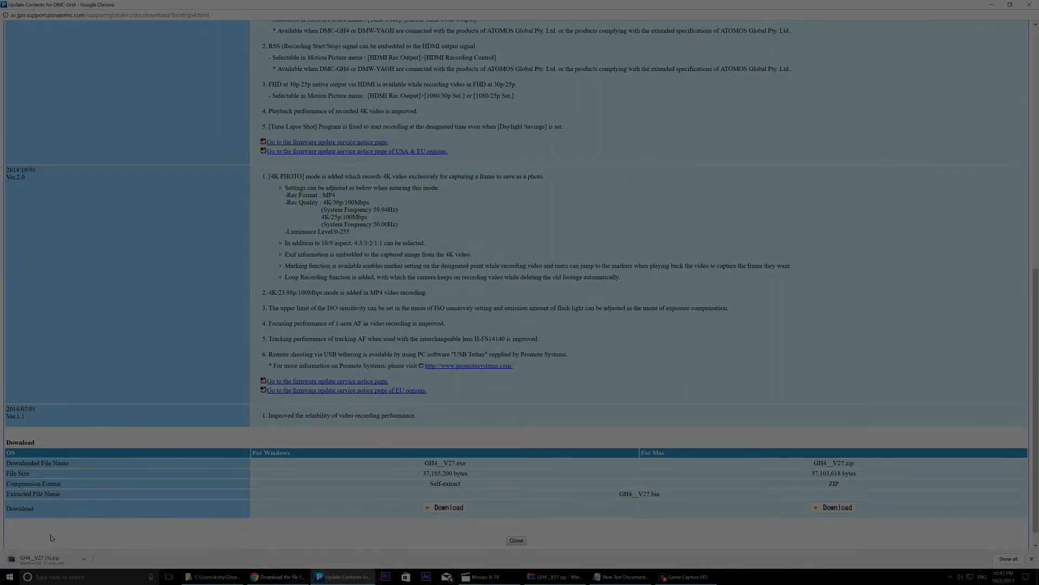
pyautogui.click(84, 558)
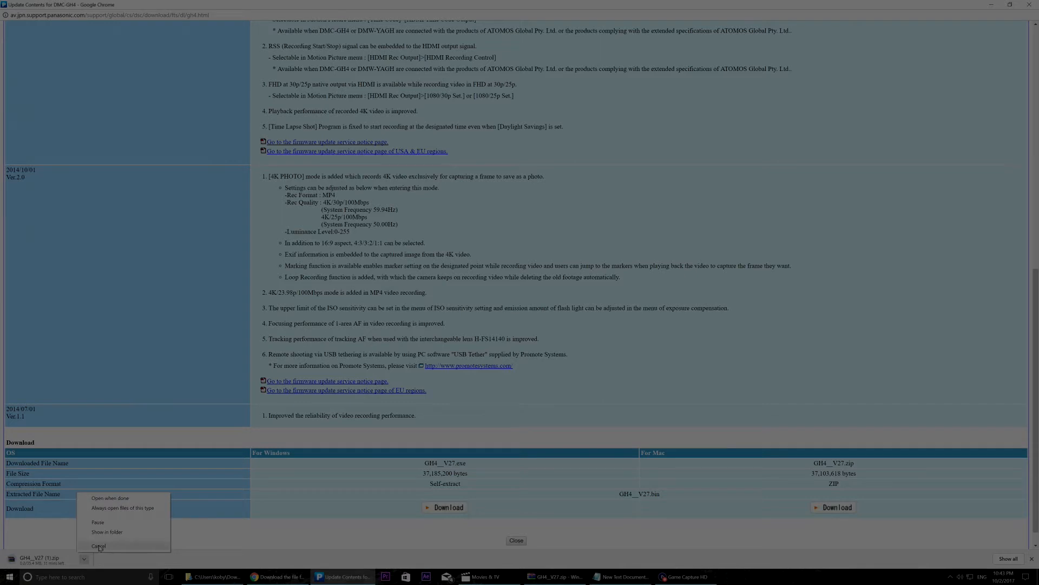
pyautogui.click(98, 546)
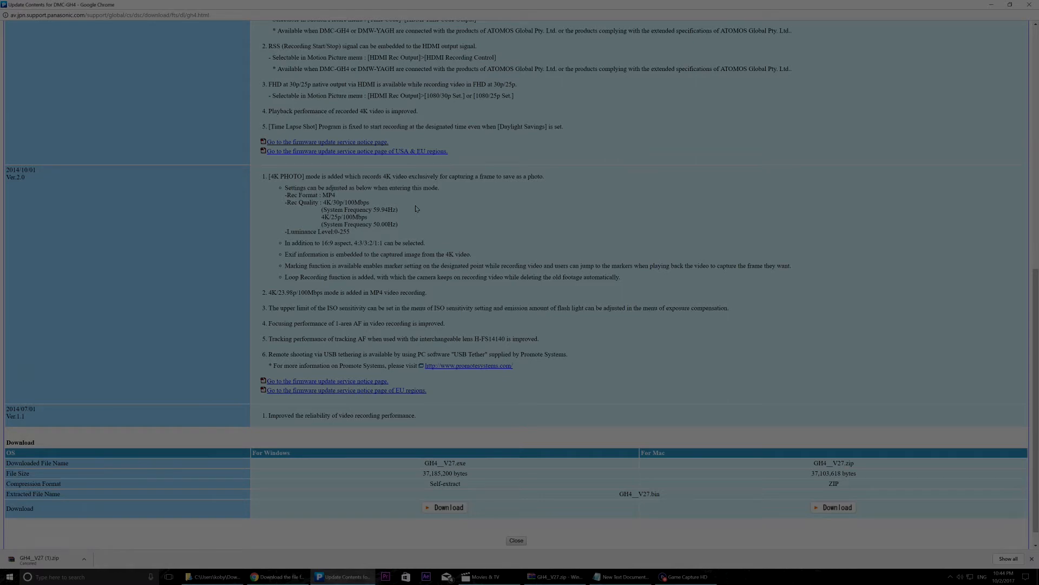
pyautogui.moveTo(418, 201)
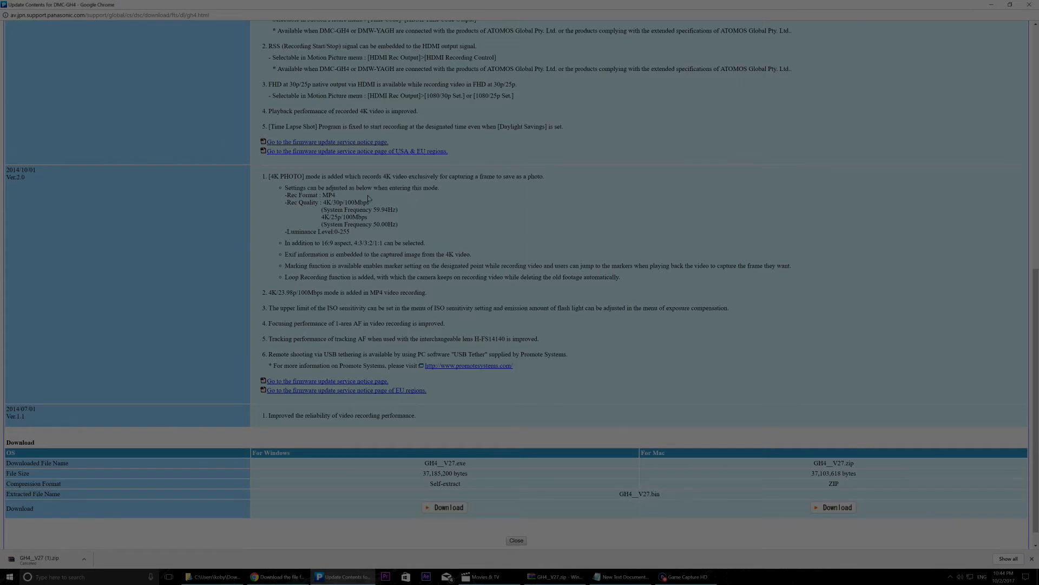
pyautogui.moveTo(402, 202)
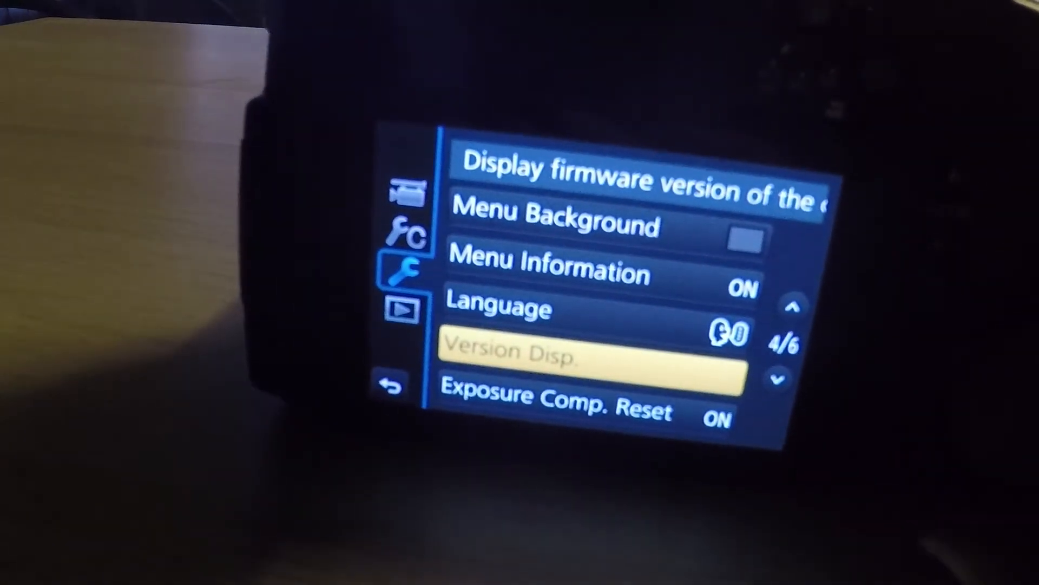
# Step: Open Version Disp. in the GH4 Setup menu to show Body Firmware Ver. 2.7
pyautogui.click(583, 352)
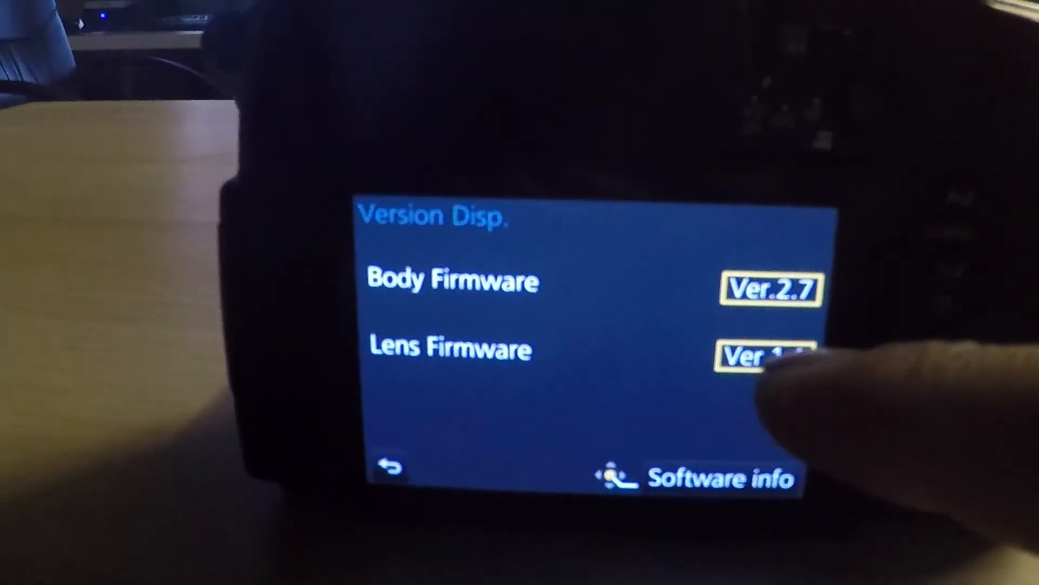